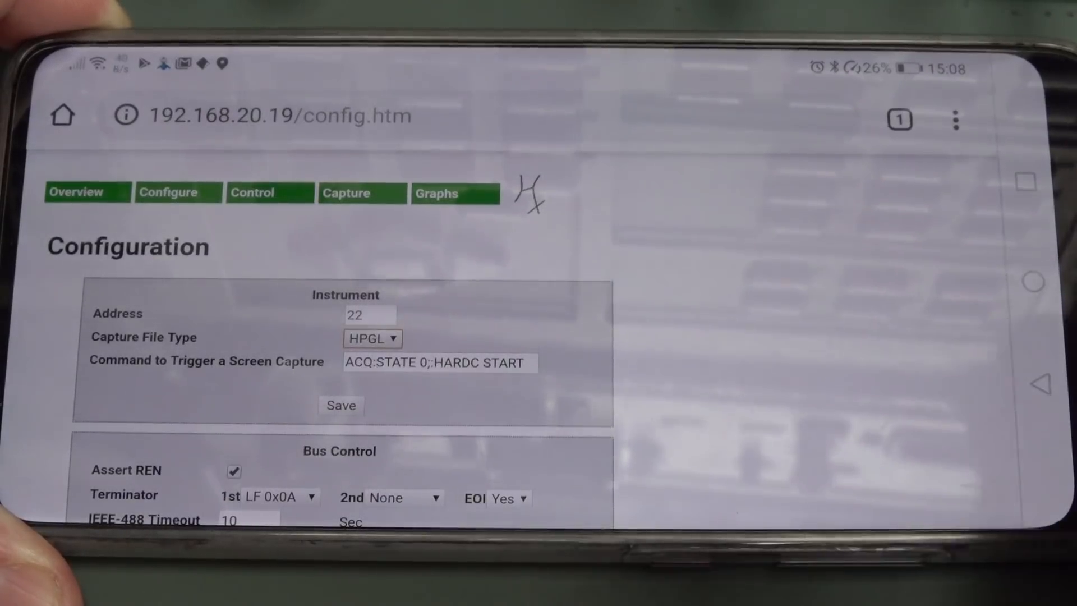
- Switch from the Configuration page to the Instrument Control page
left_click(252, 192)
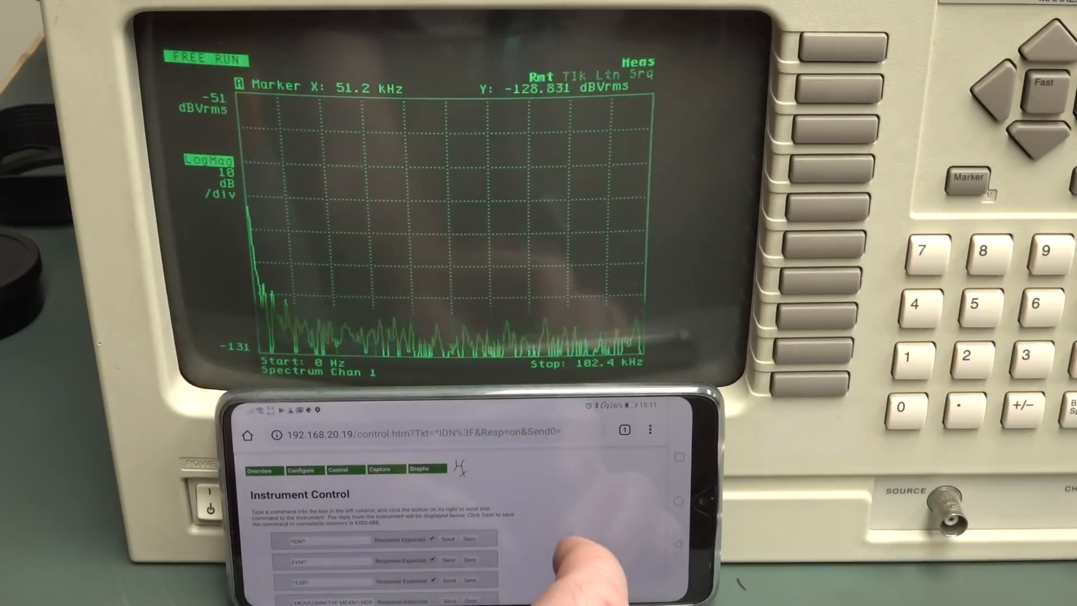
- Scroll down the Instrument Control page toward the *IDN? command entry
scroll("down", 3)
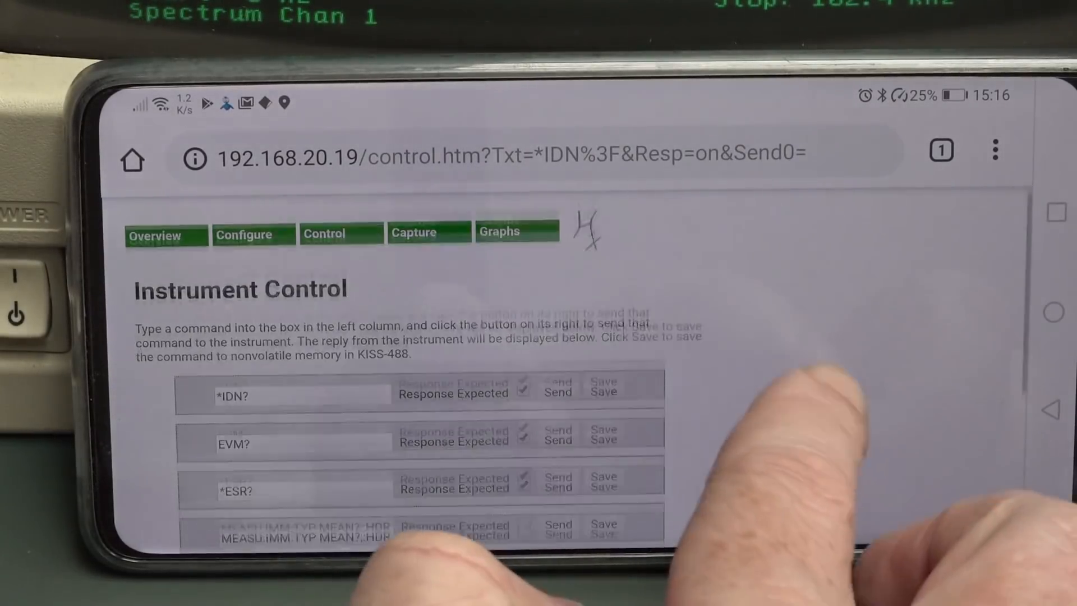
- Scroll down Instrument Control to the command box for MEASU:MEAS1:VAL?
scroll("down", 3)
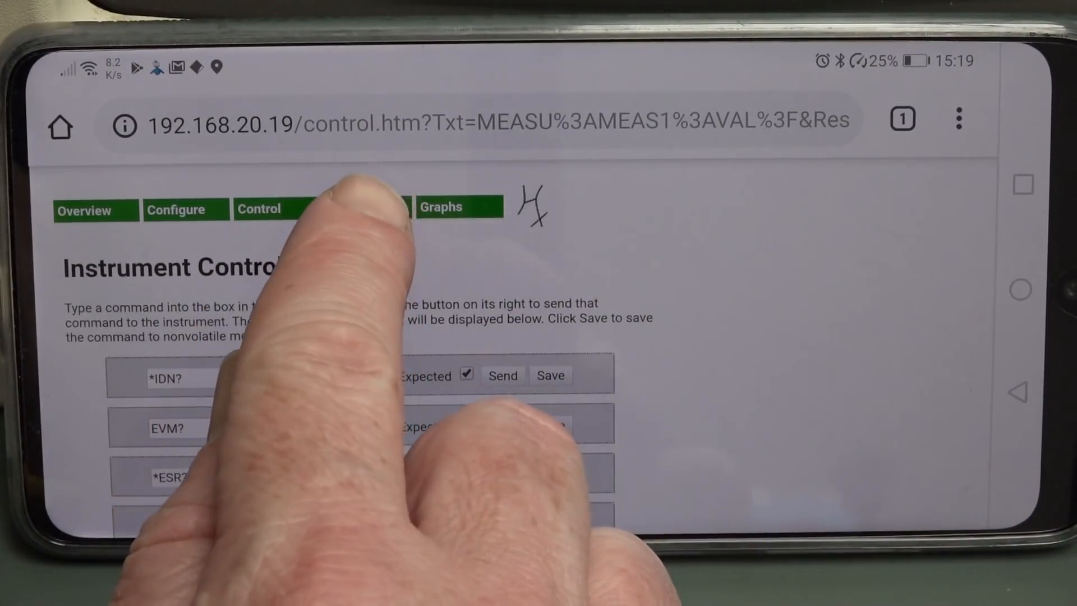
- On the Capture page, choose 3 Sec from the Logging Interval dropdown
left_click(356, 207)
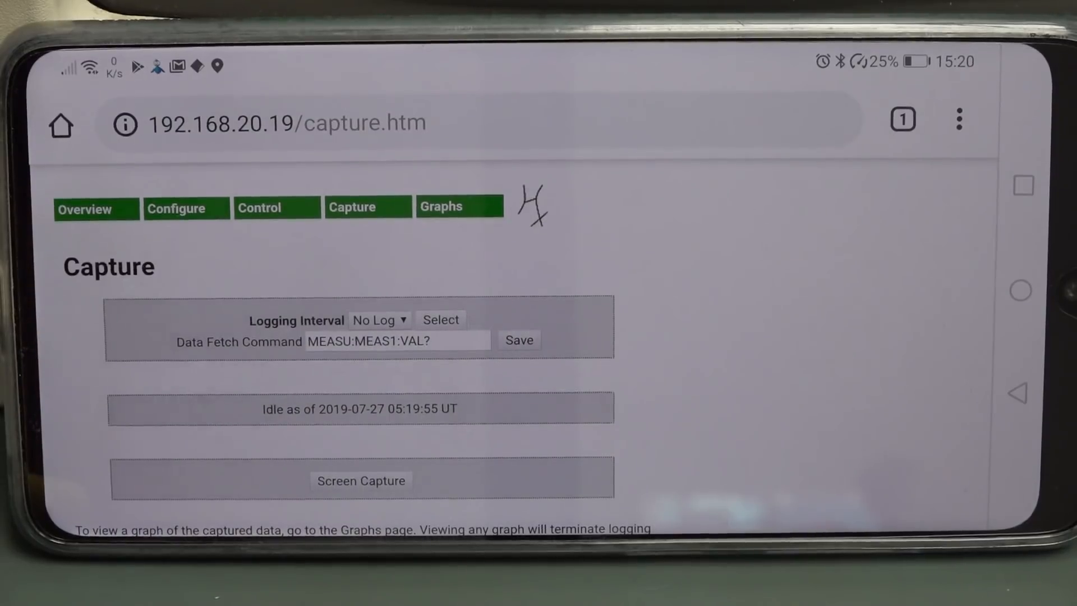
left_click(379, 319)
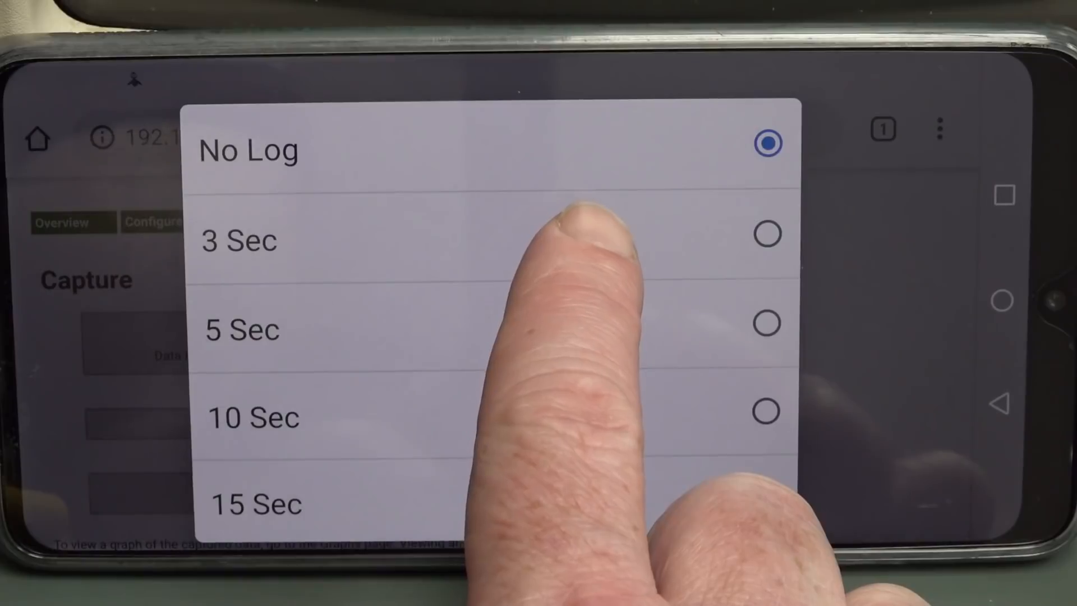
left_click(239, 240)
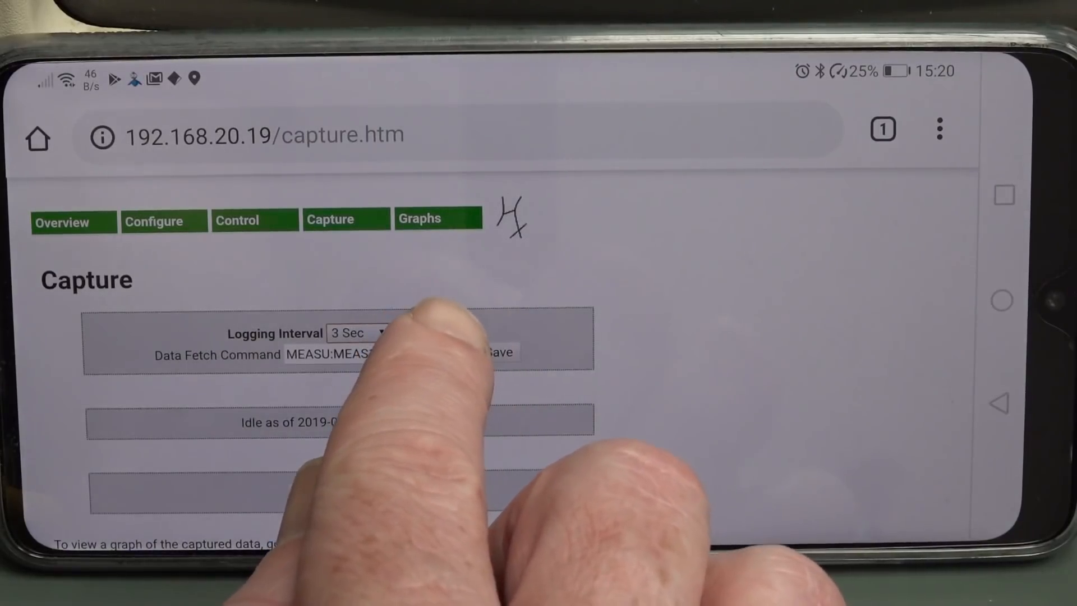
- Apply the 3-second interval to start logging MEASU:MEAS1:VAL? readings
left_click(420, 332)
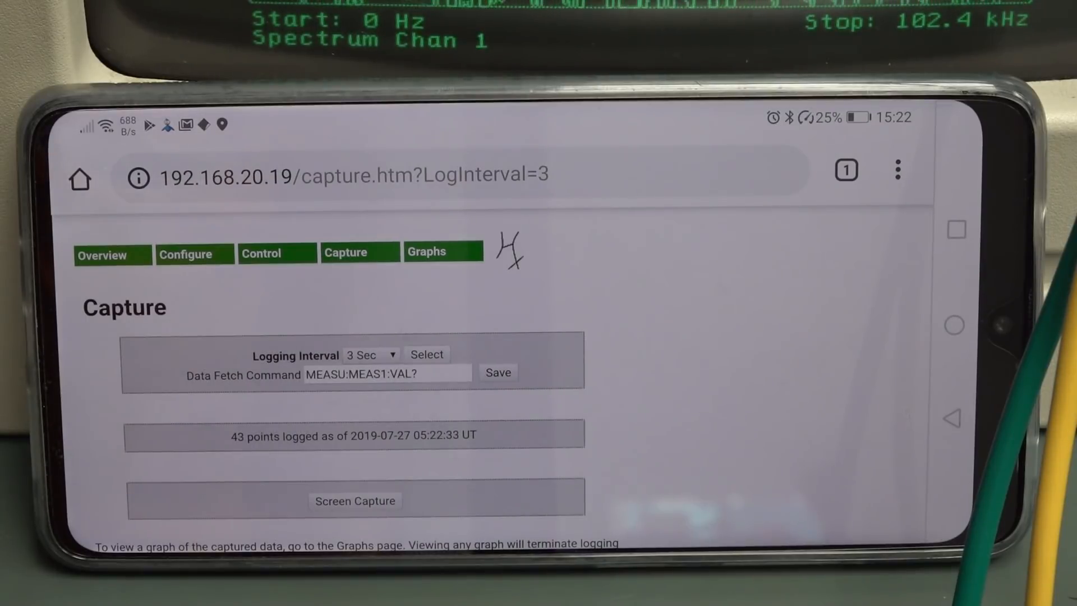
left_click(443, 248)
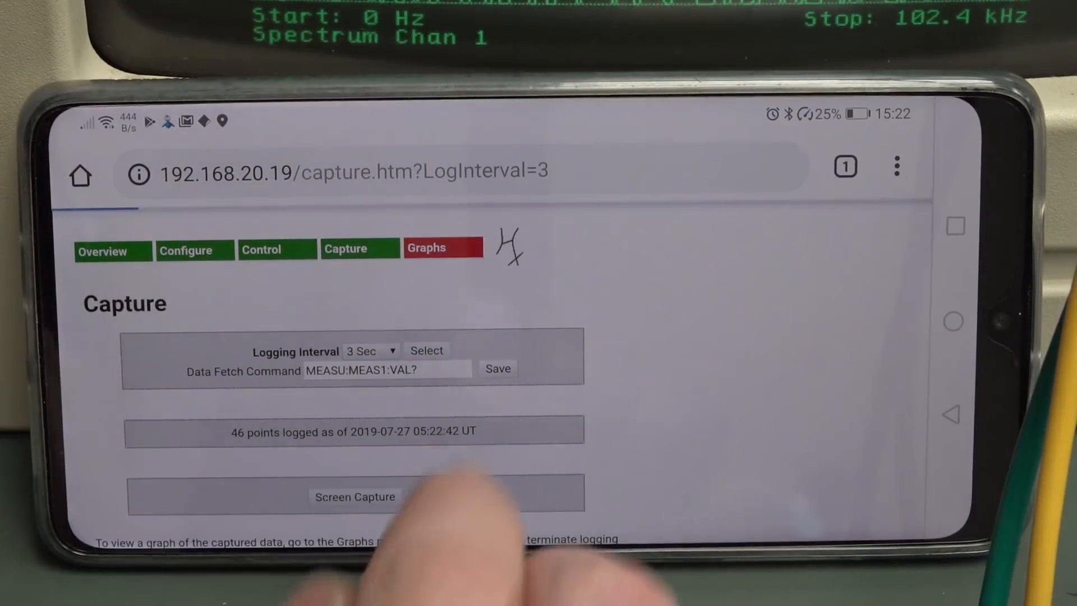
left_click(442, 247)
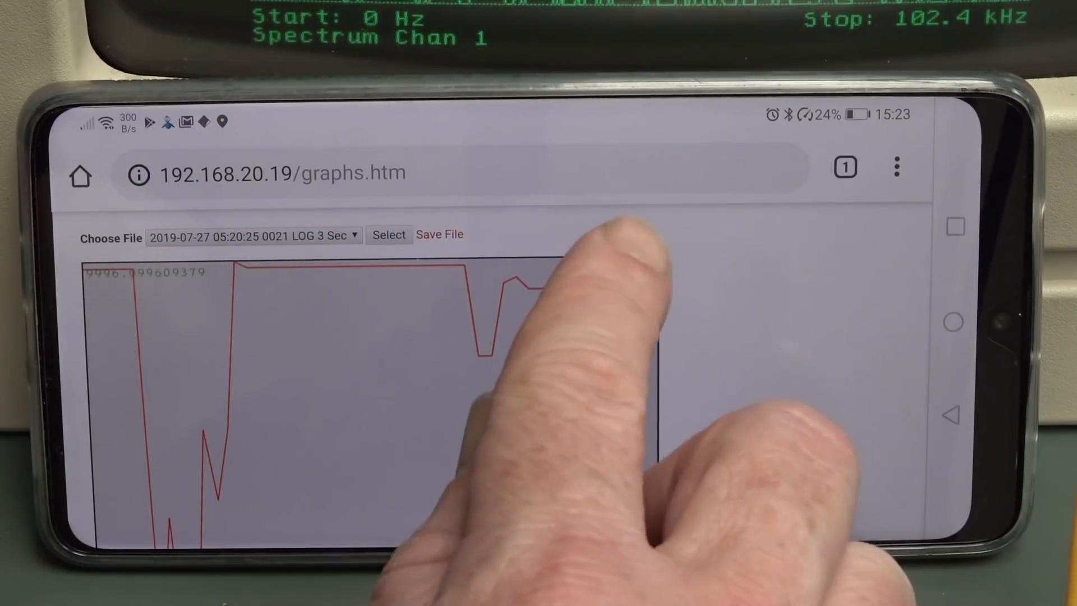
left_click(440, 234)
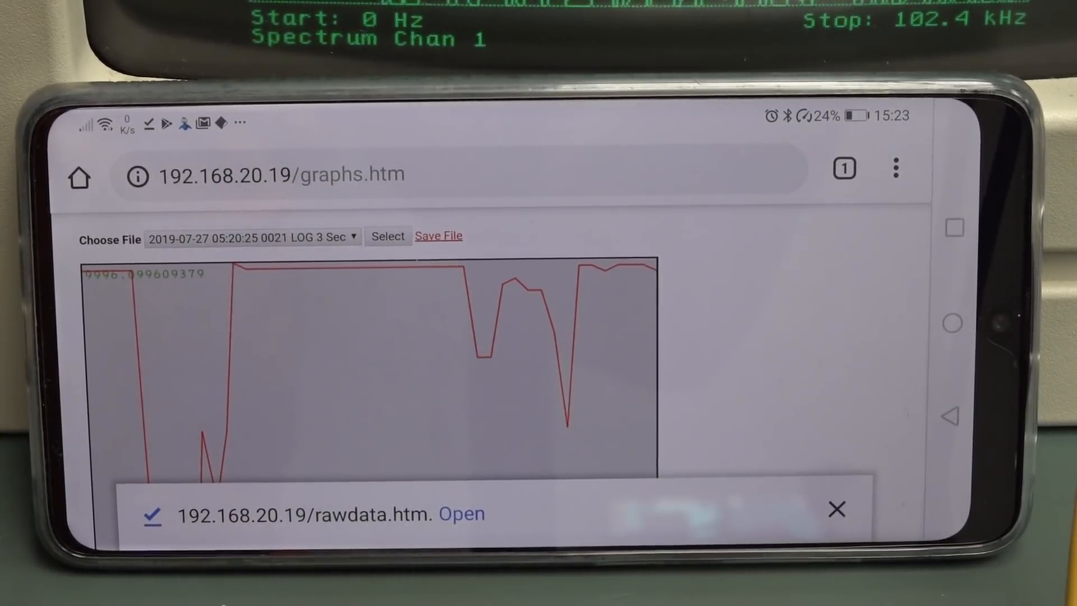
left_click(462, 511)
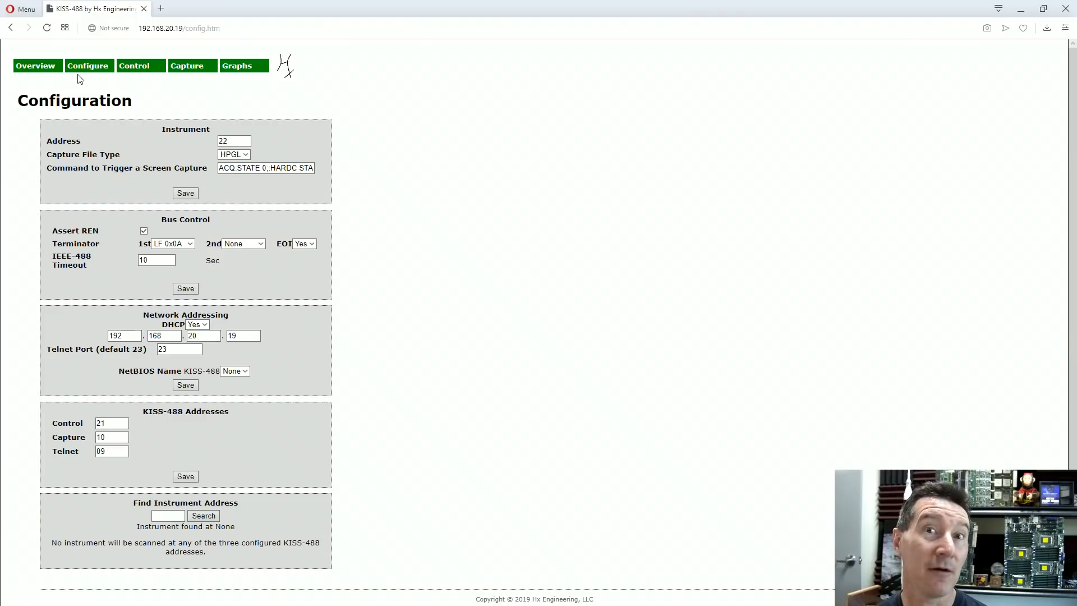
mouse_move(141, 66)
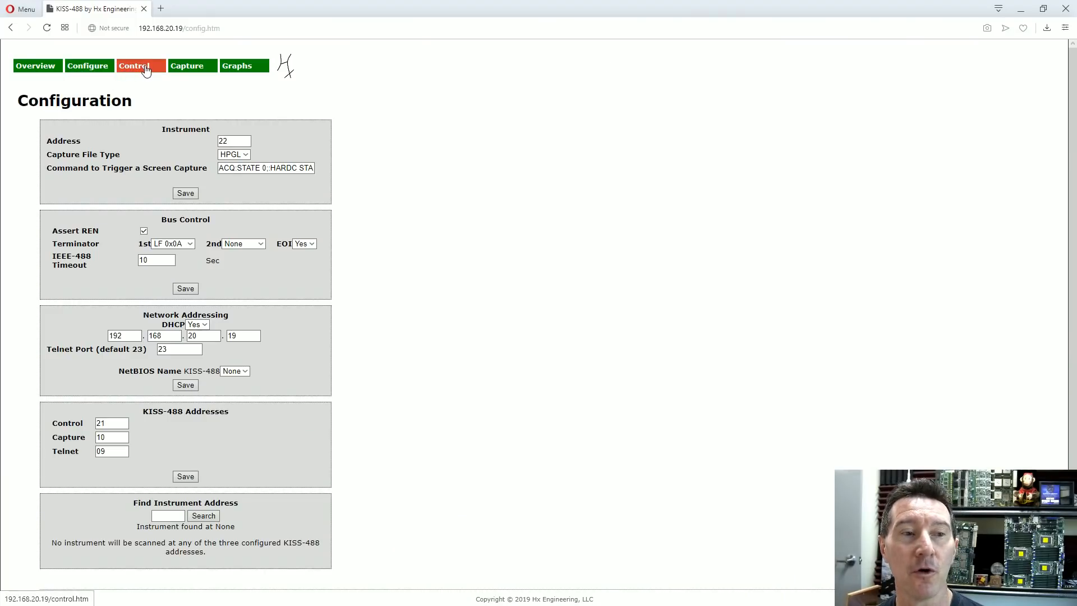
left_click(140, 66)
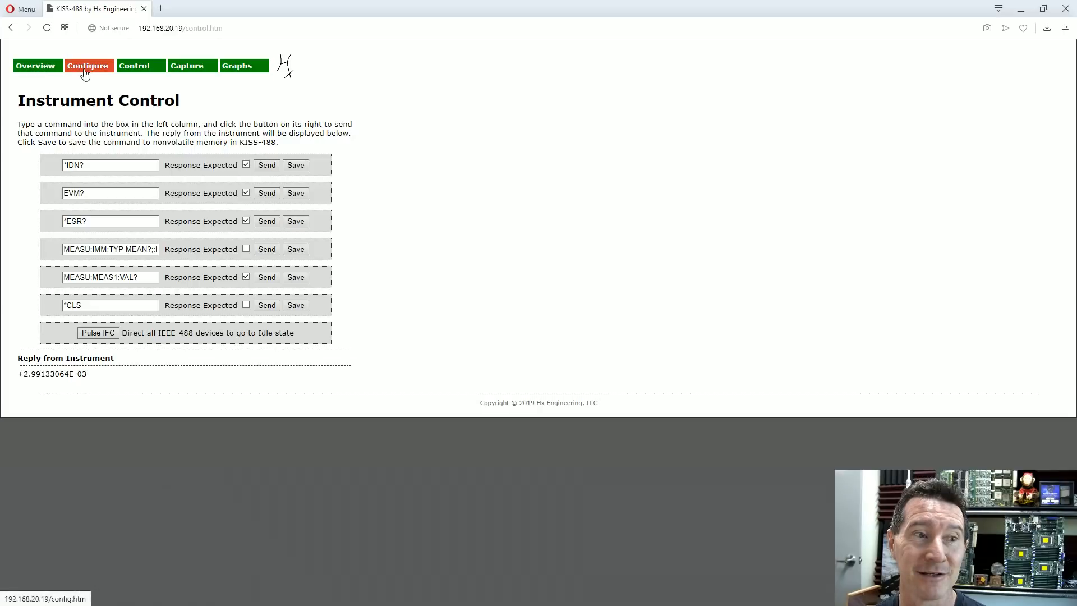
left_click(88, 65)
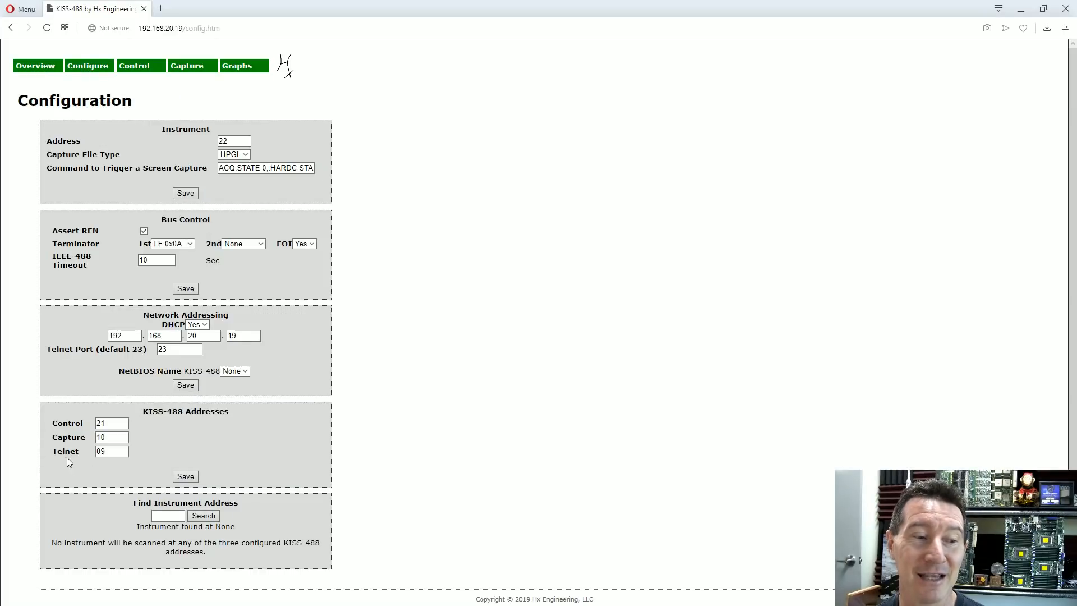
double_click(64, 451)
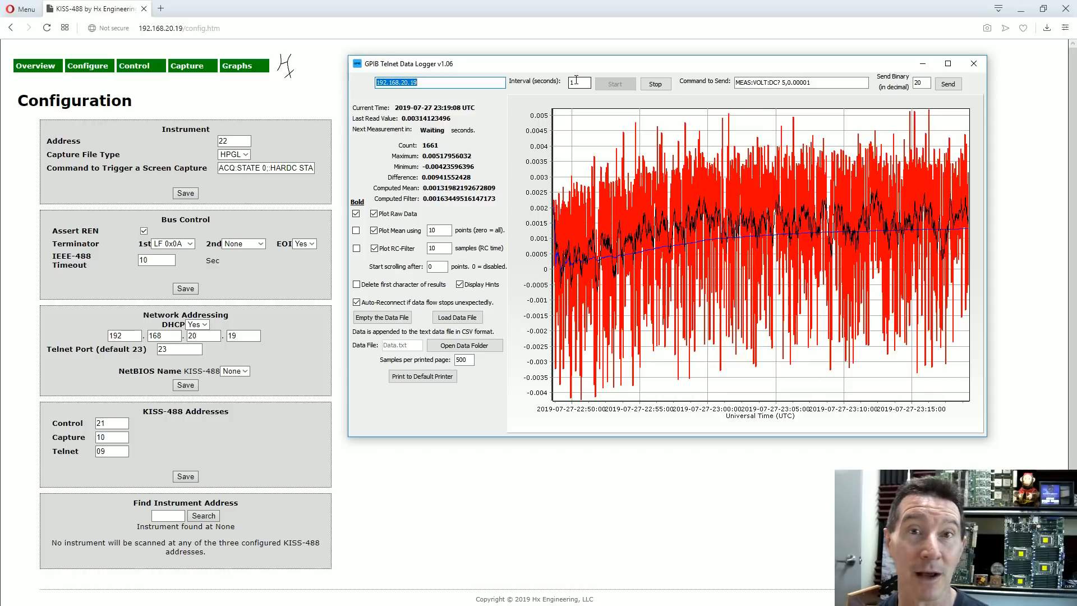
mouse_move(661, 123)
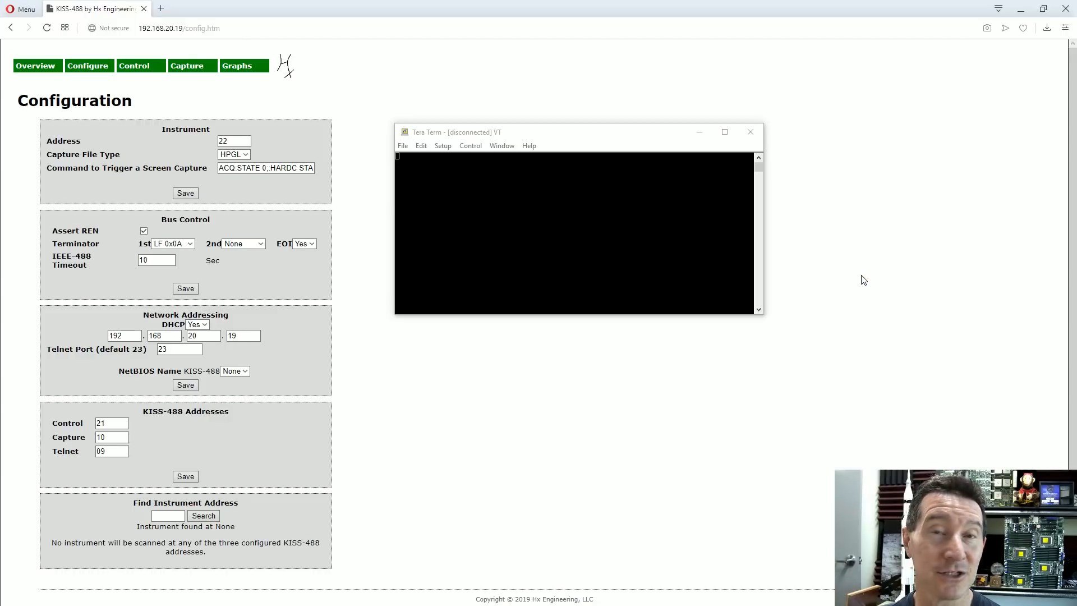
- Telnet to 192.168.20.19 on port 23 over IPv4, then bring up Broadcast command
left_click(402, 146)
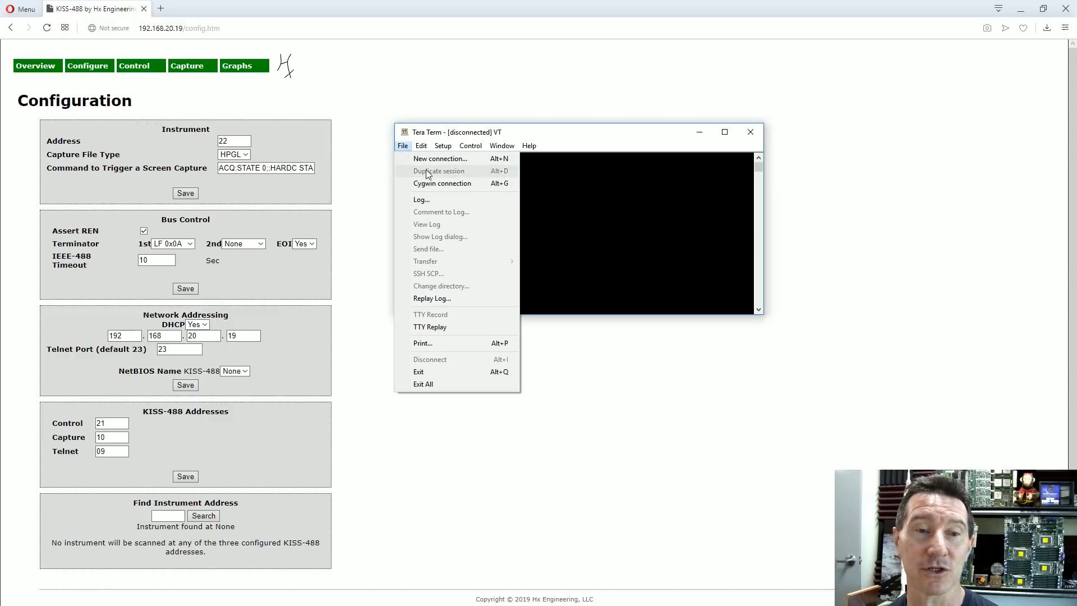
left_click(439, 158)
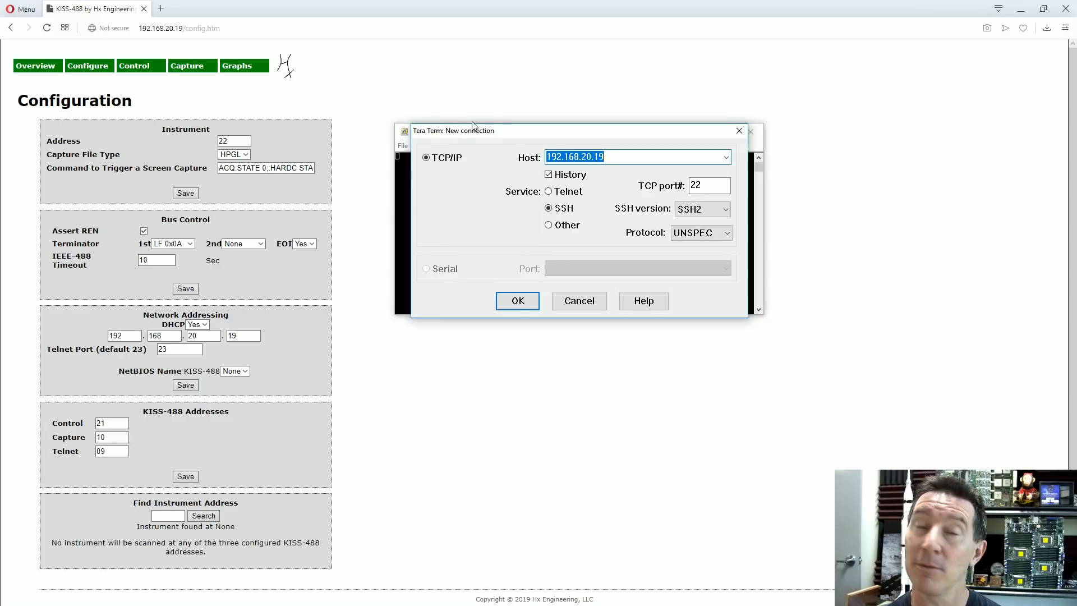
left_click(711, 186)
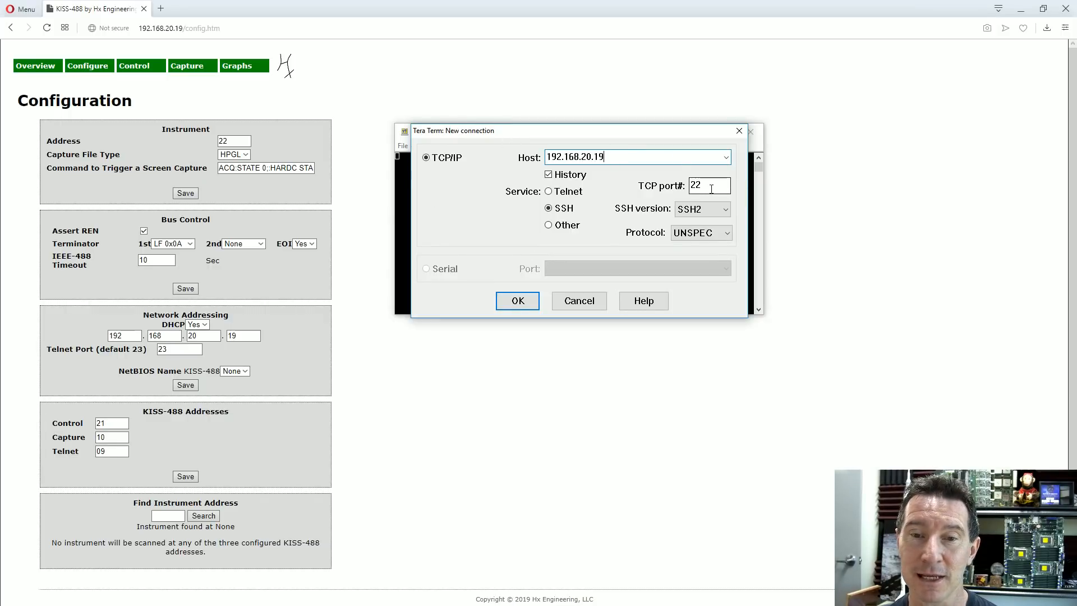
left_click(548, 191)
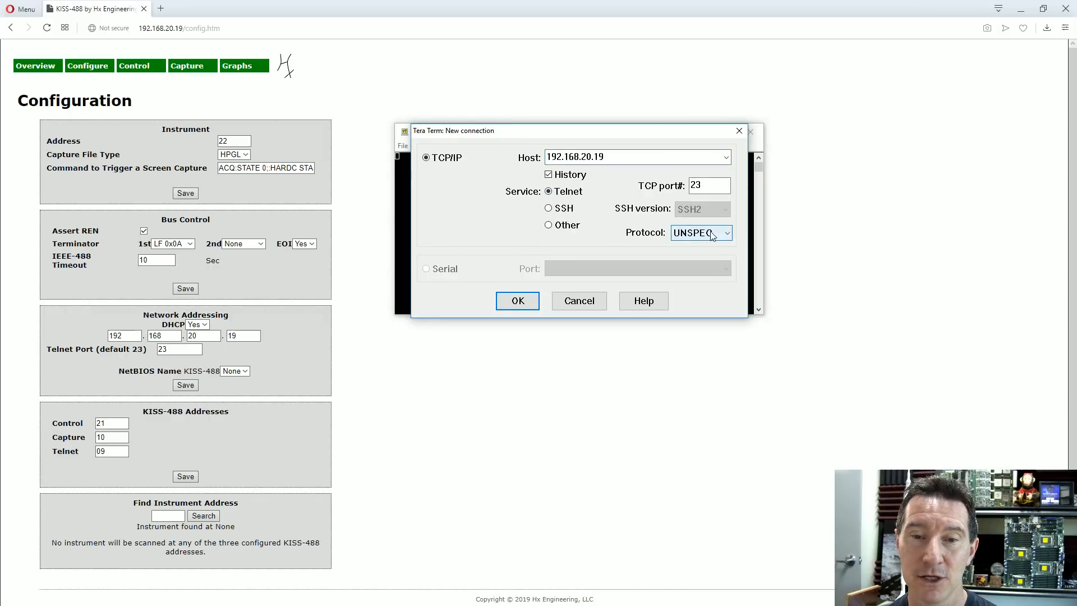
left_click(725, 233)
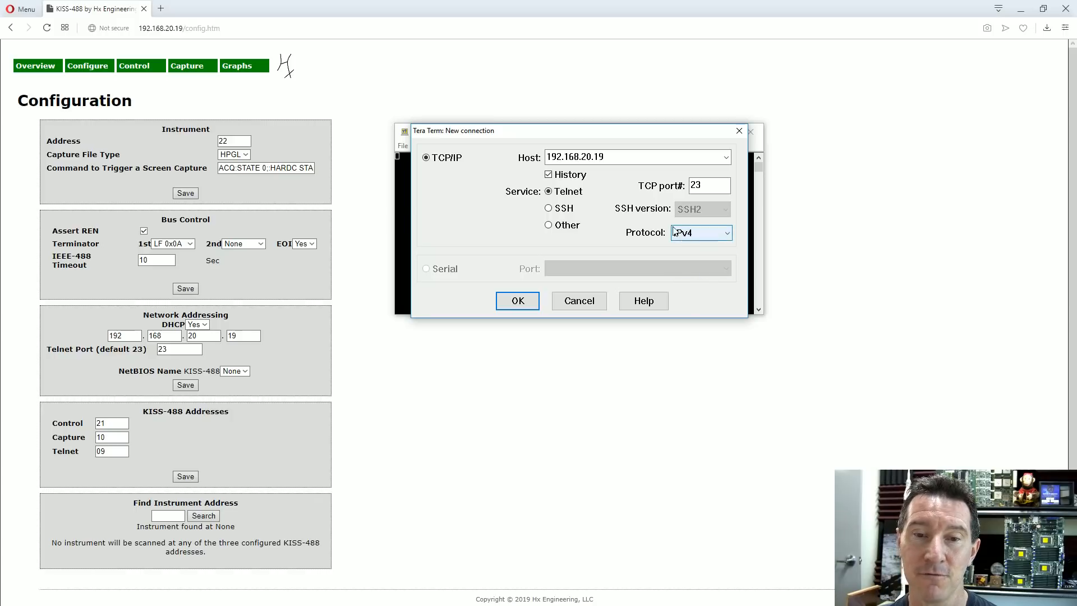
left_click(517, 301)
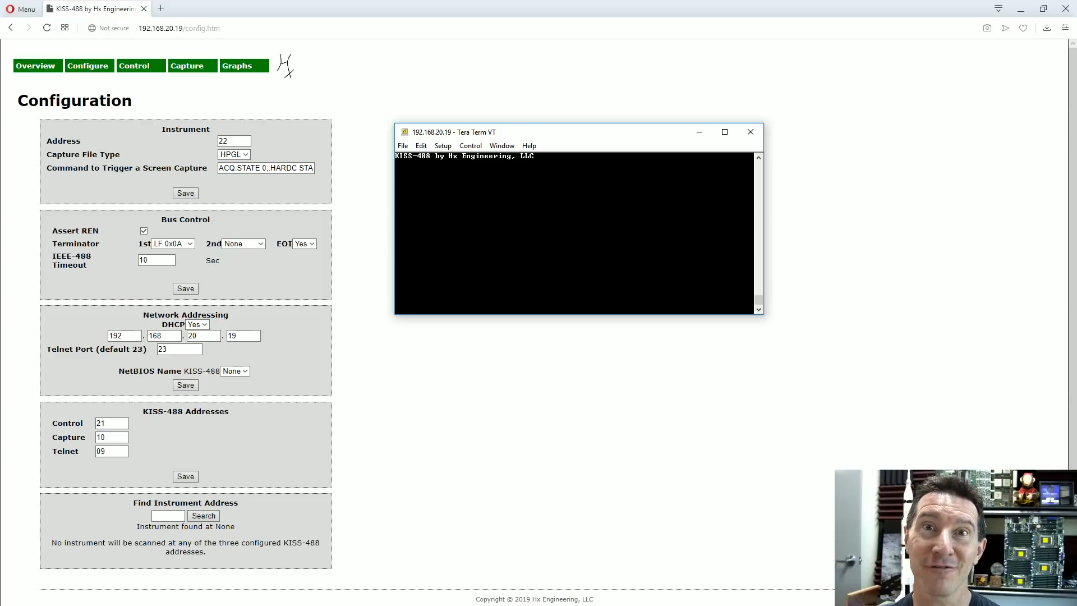
left_click(133, 66)
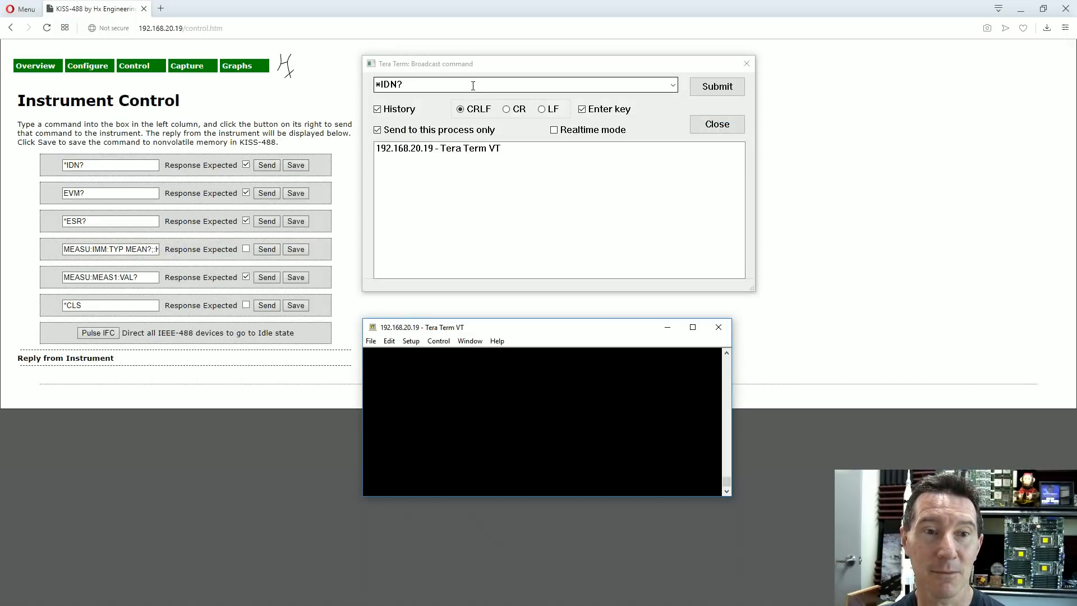
- Submit *IDN? from the broadcast window, then submit the command JOSHUA
left_click(717, 86)
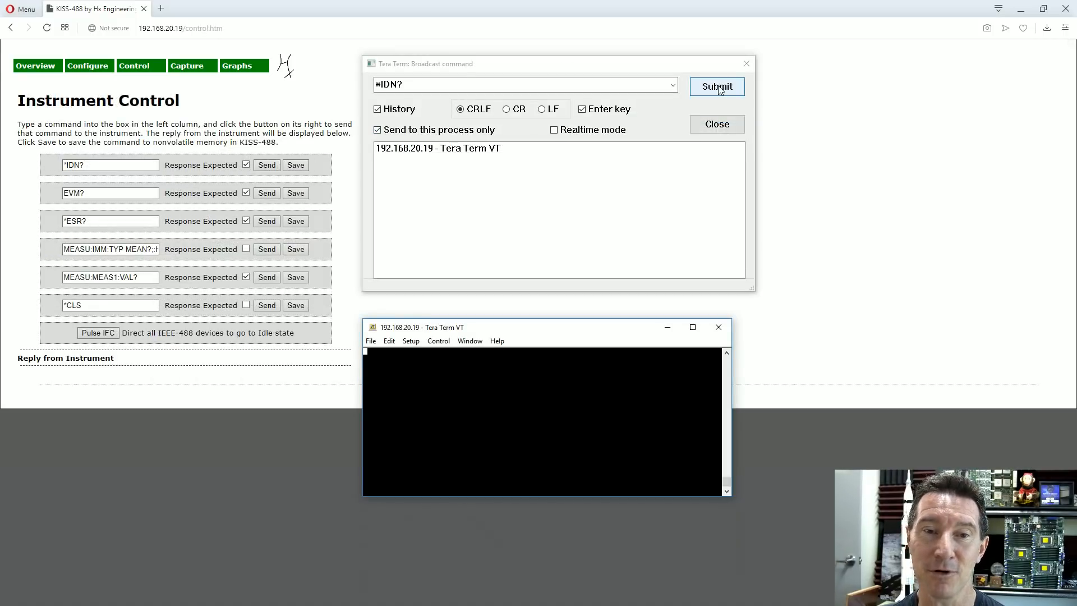
left_click(716, 87)
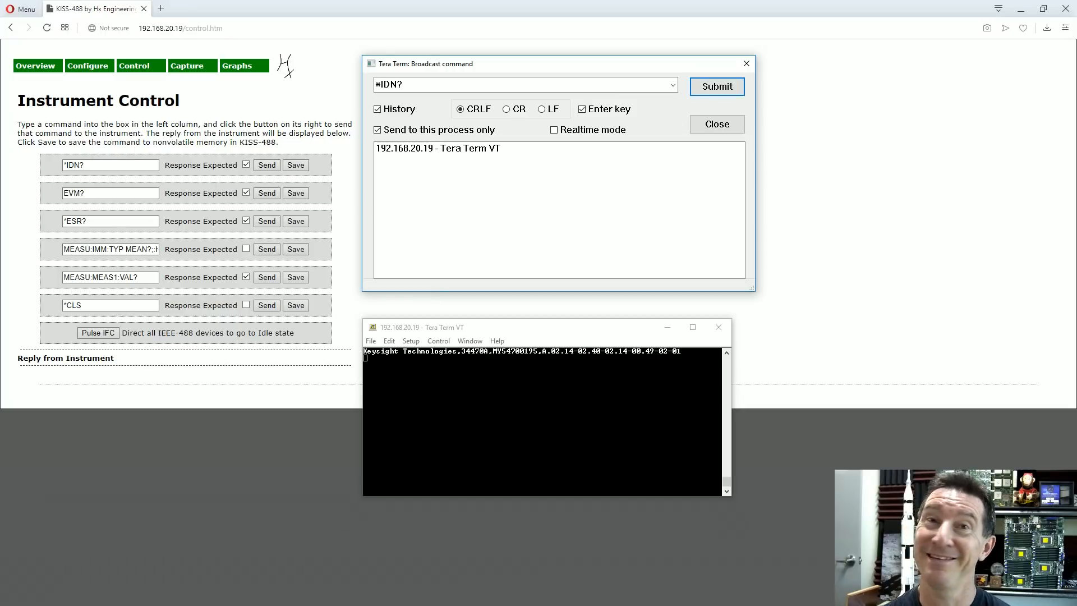
type("JOSHUA")
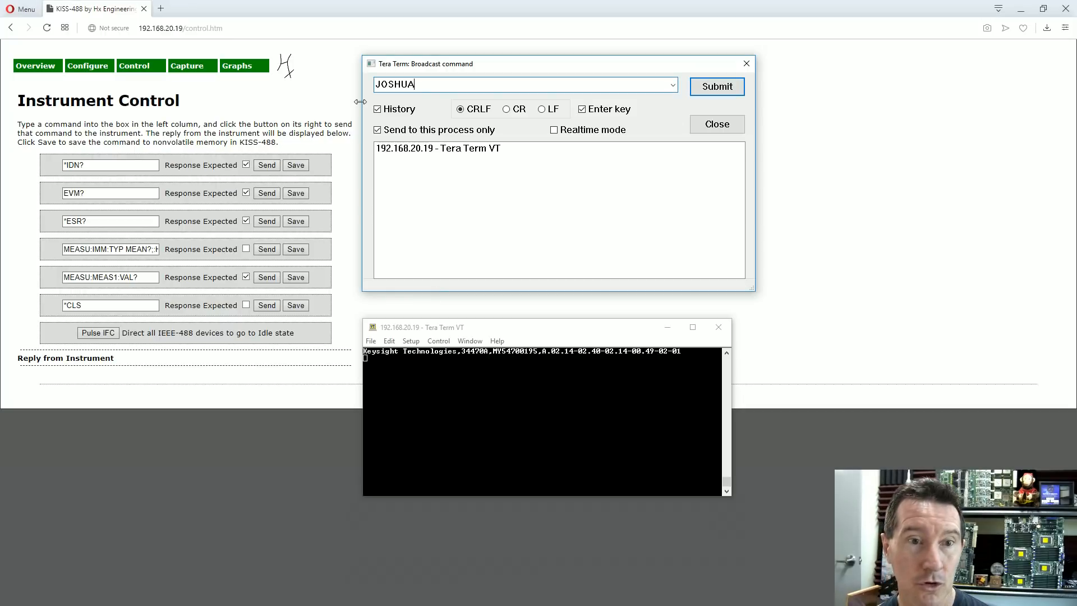
left_click(716, 87)
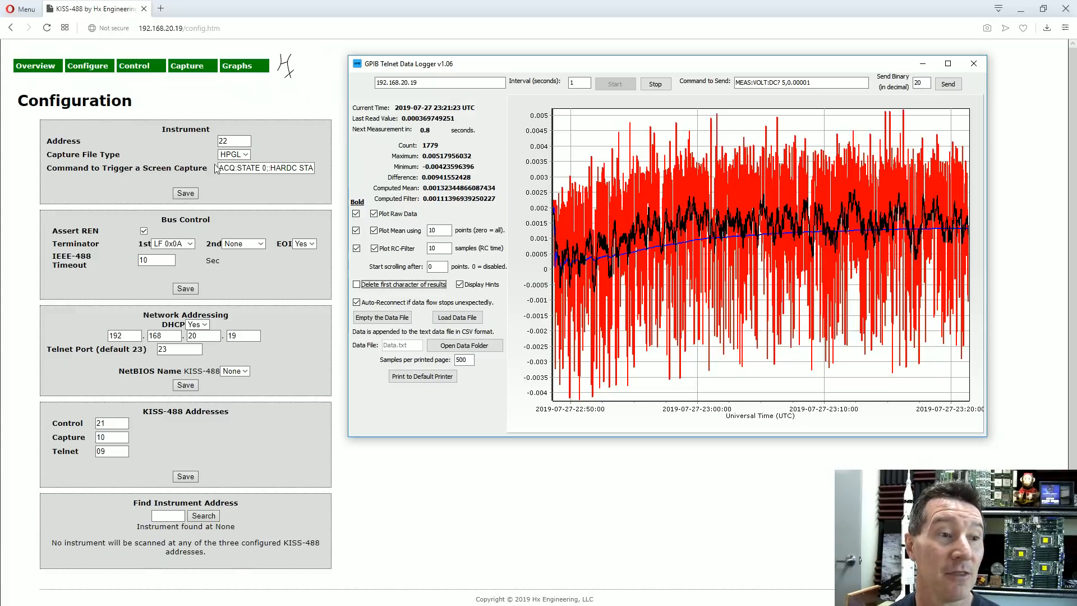
- Work in GPIB Telnet Data Logger to plot MEAS:VOLT:DC? readings
left_click(233, 154)
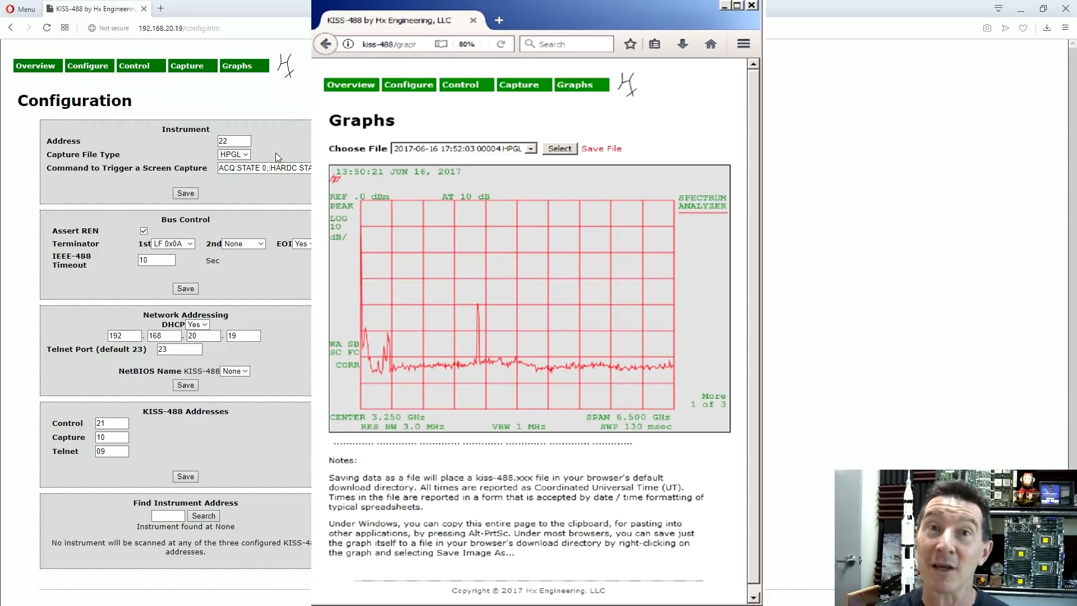
- Close the example Graphs browser window showing the June 2017 spectrum capture
left_click(752, 4)
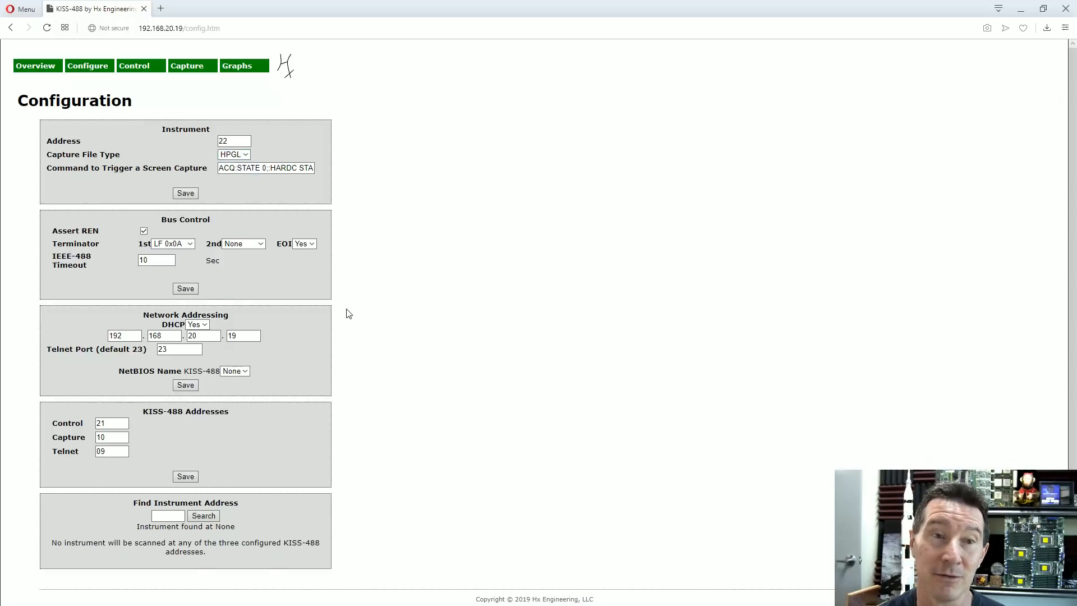
mouse_move(297, 156)
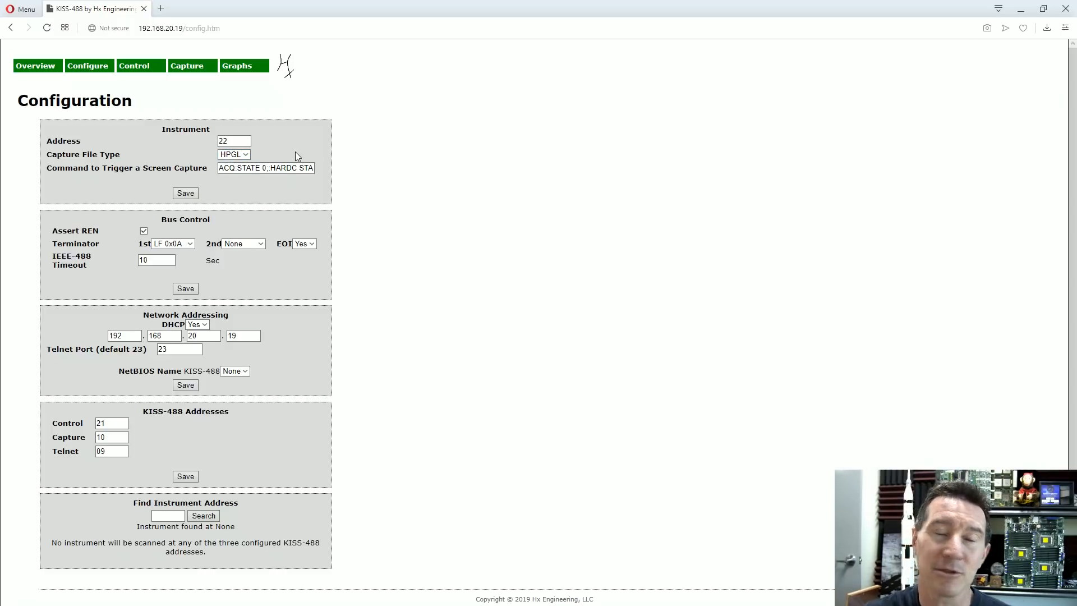
mouse_move(355, 170)
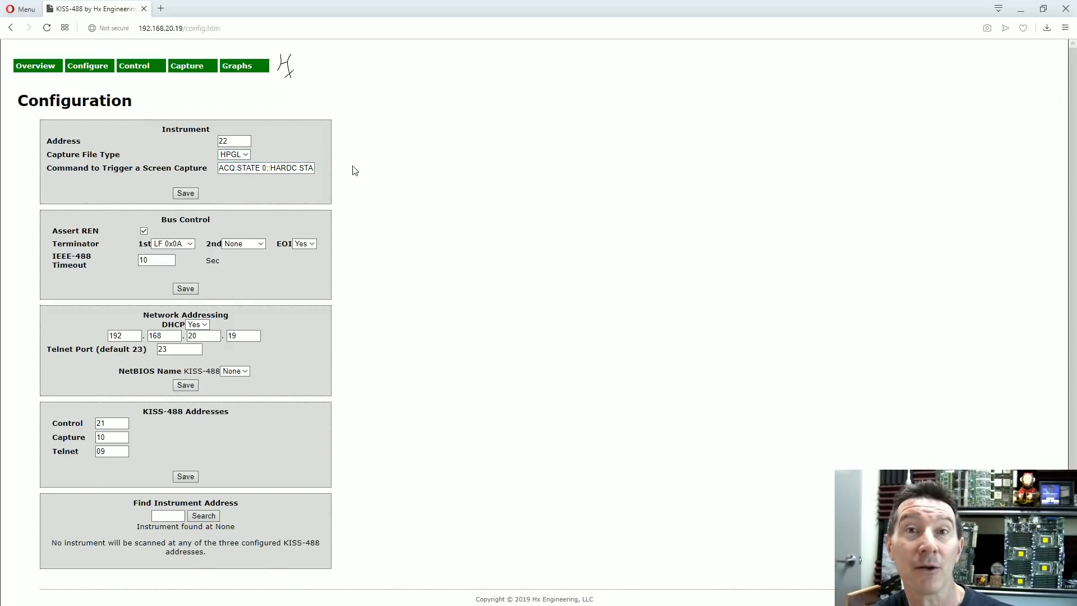
mouse_move(452, 66)
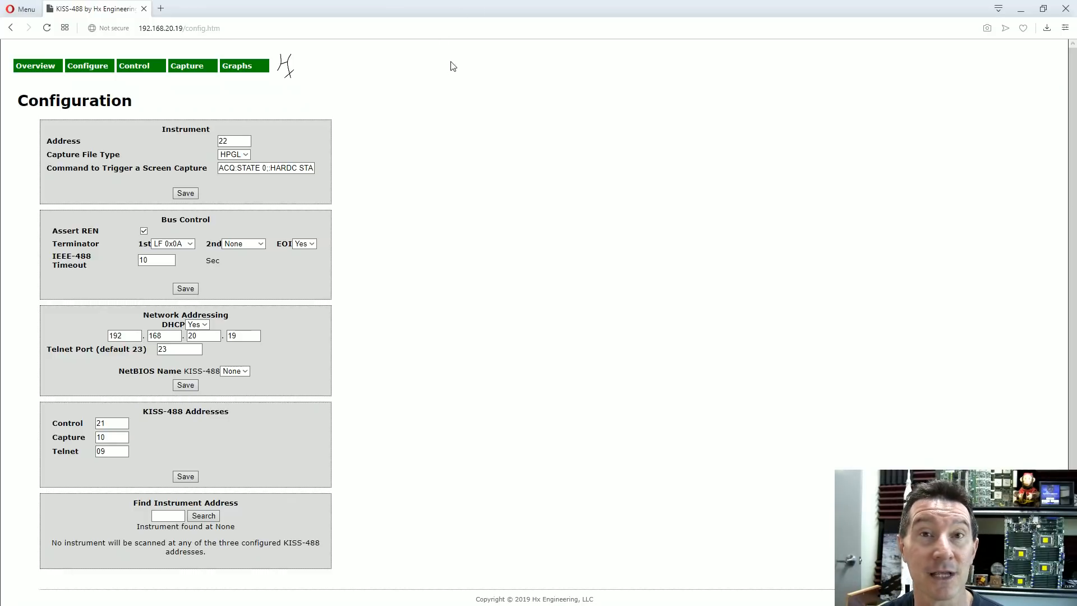
mouse_move(166, 156)
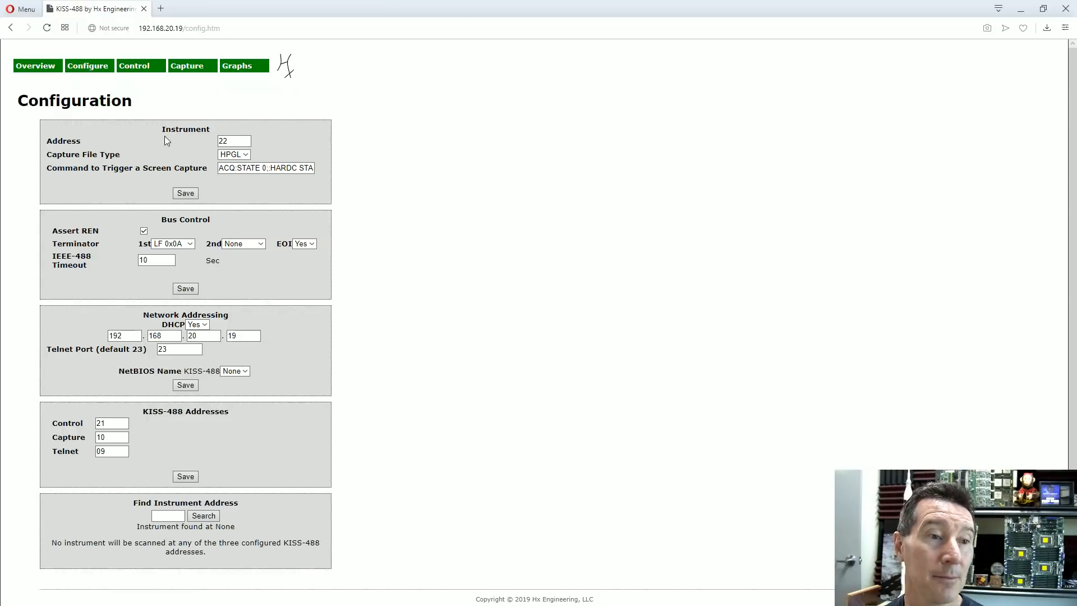
left_click(243, 167)
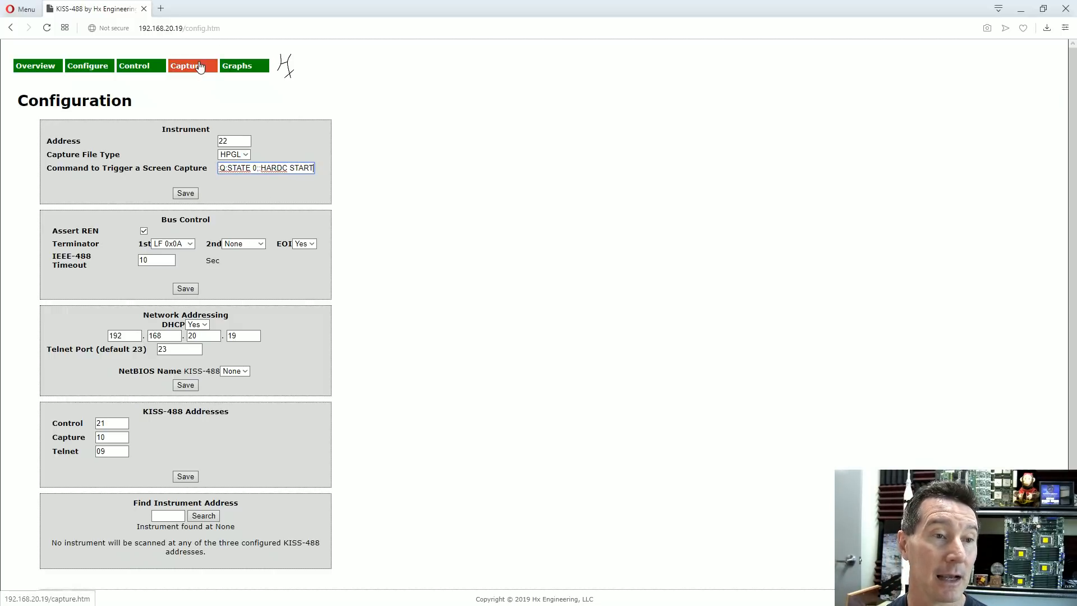
- Take a screen capture from the instrument on the Capture page, then go to Graphs
left_click(192, 65)
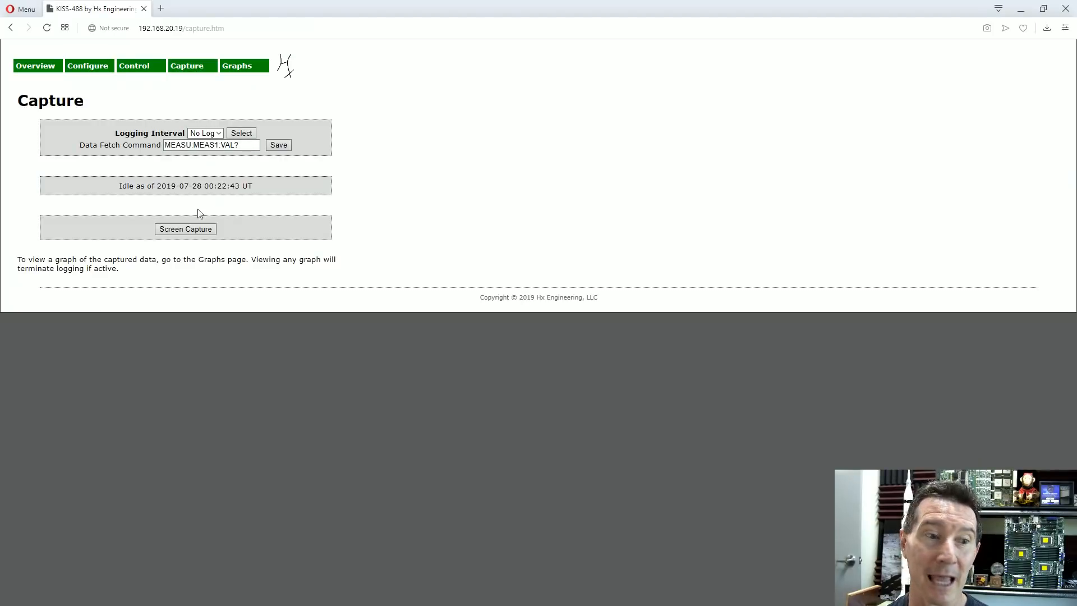
left_click(185, 229)
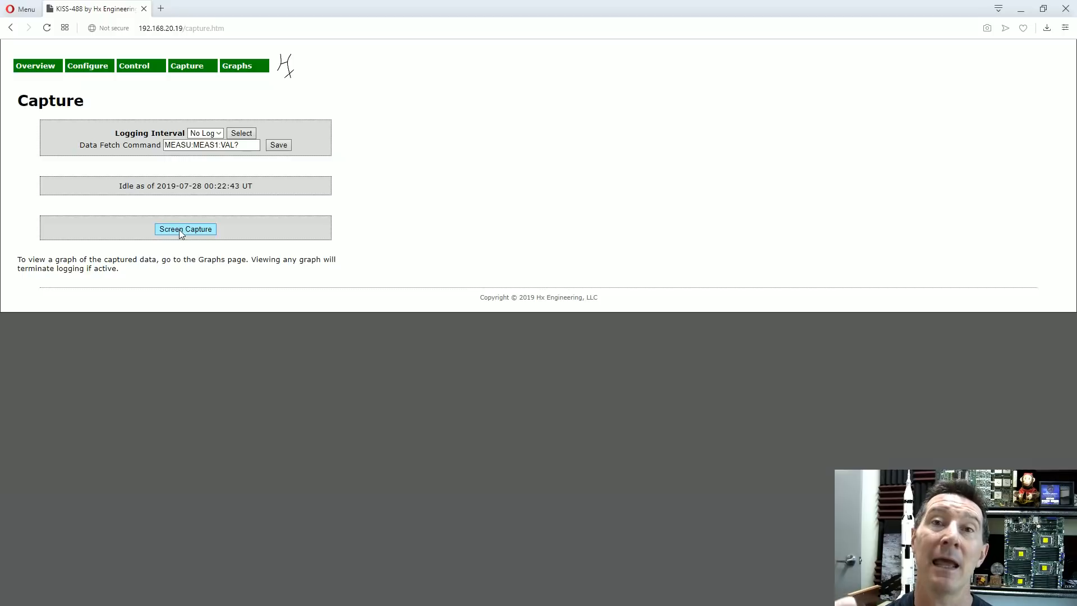
mouse_move(143, 83)
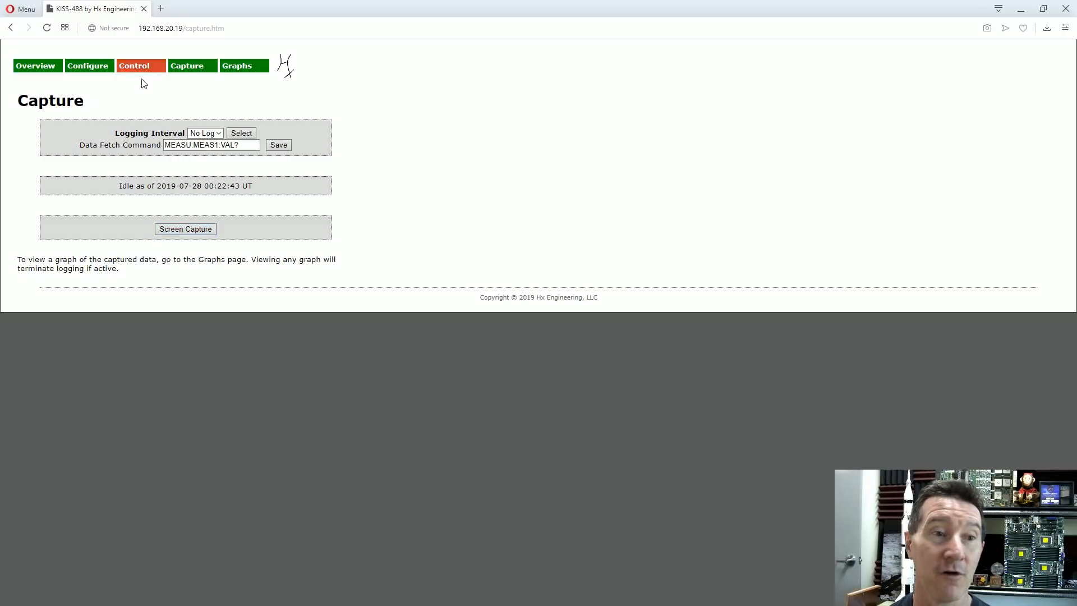
left_click(237, 65)
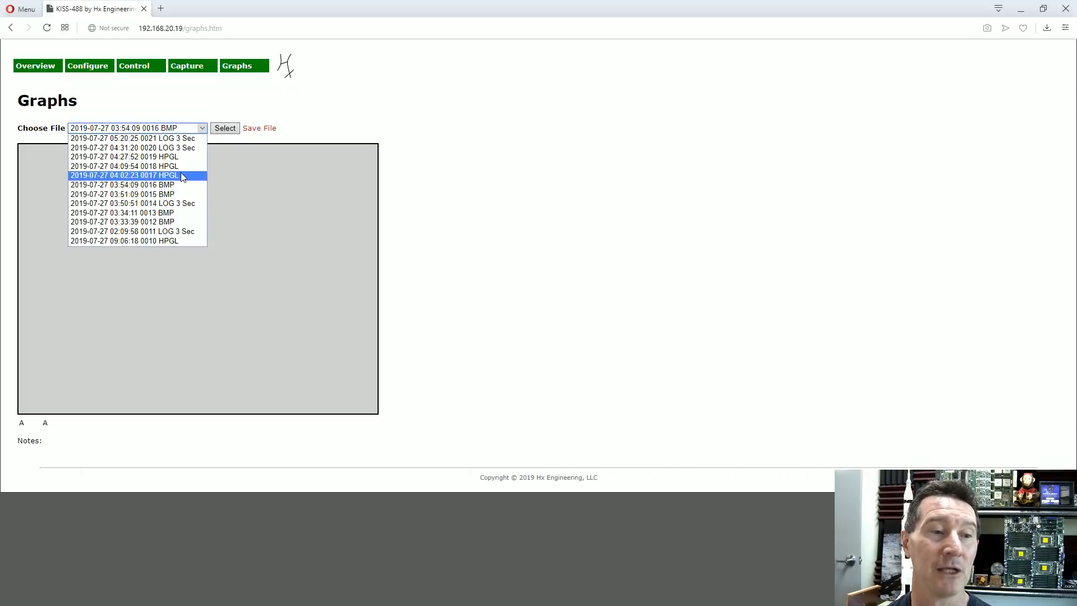
left_click(120, 166)
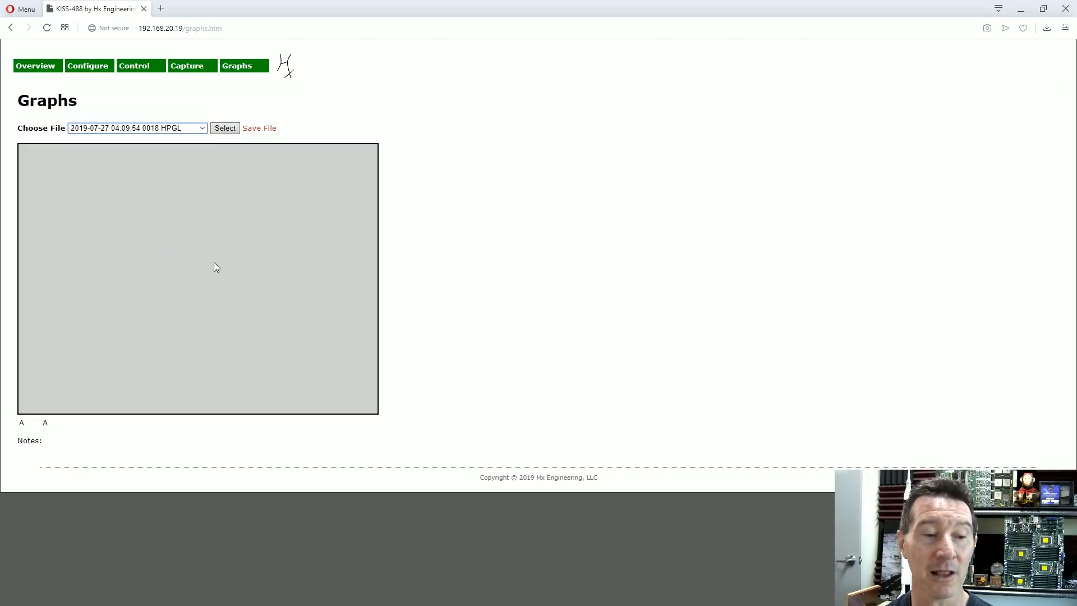
mouse_move(213, 261)
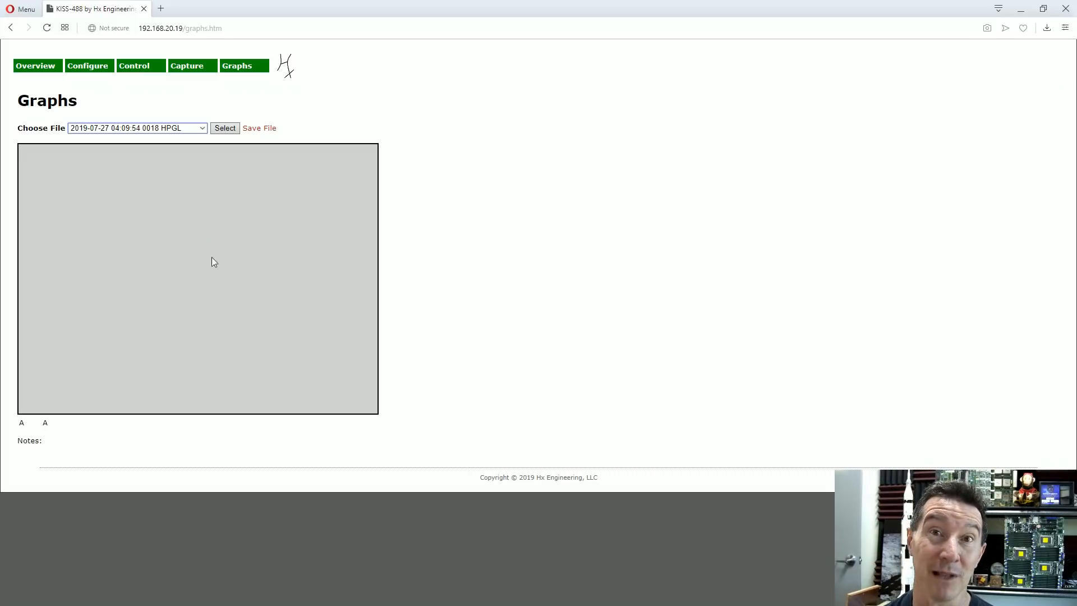